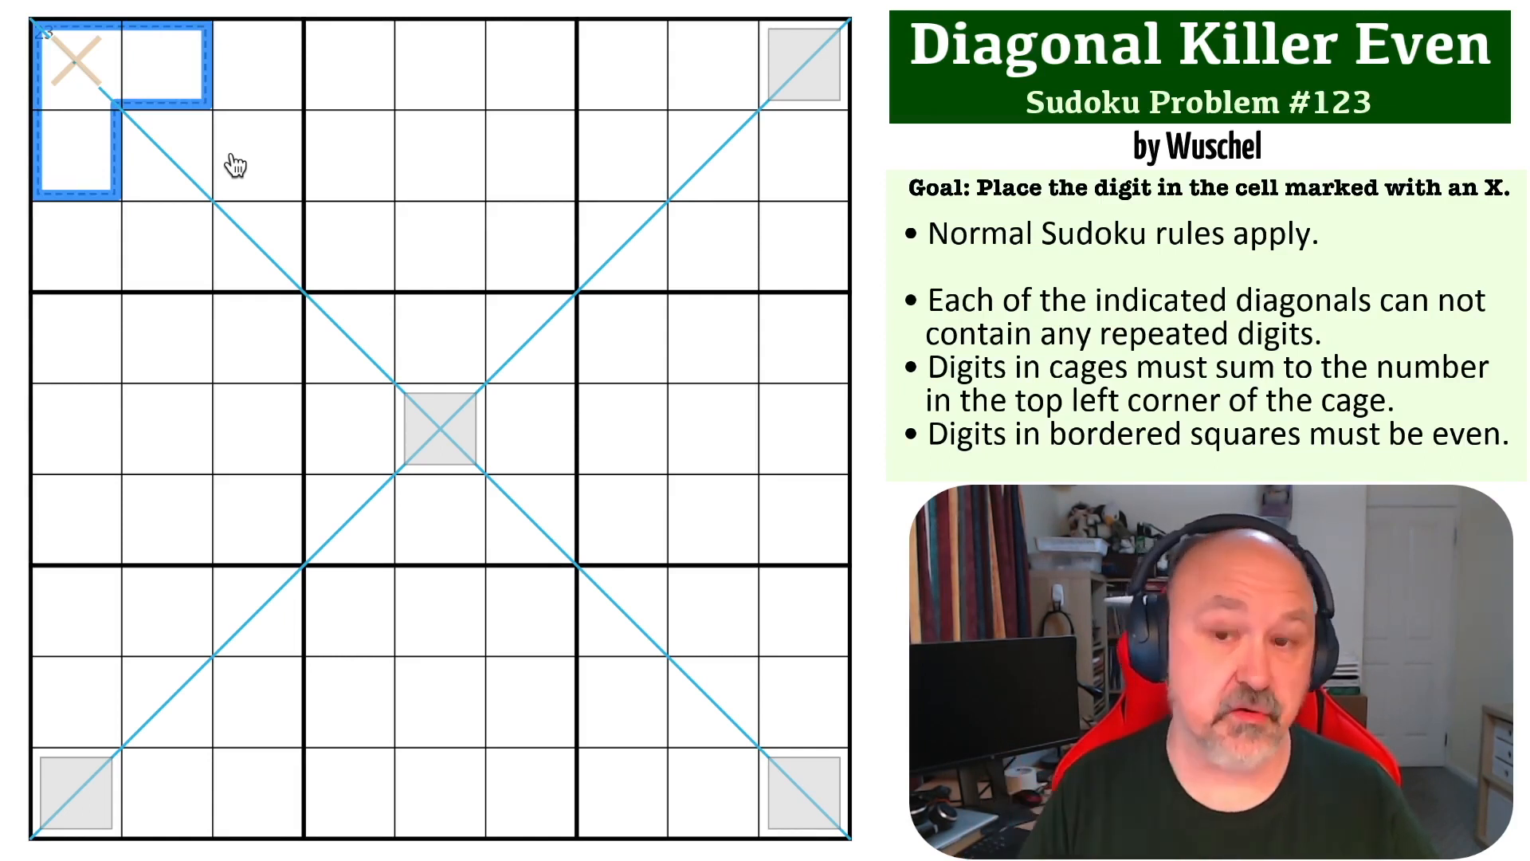
Mark 6, 8 and 9 as centre candidates in the three top-left cage cells.
type("689")
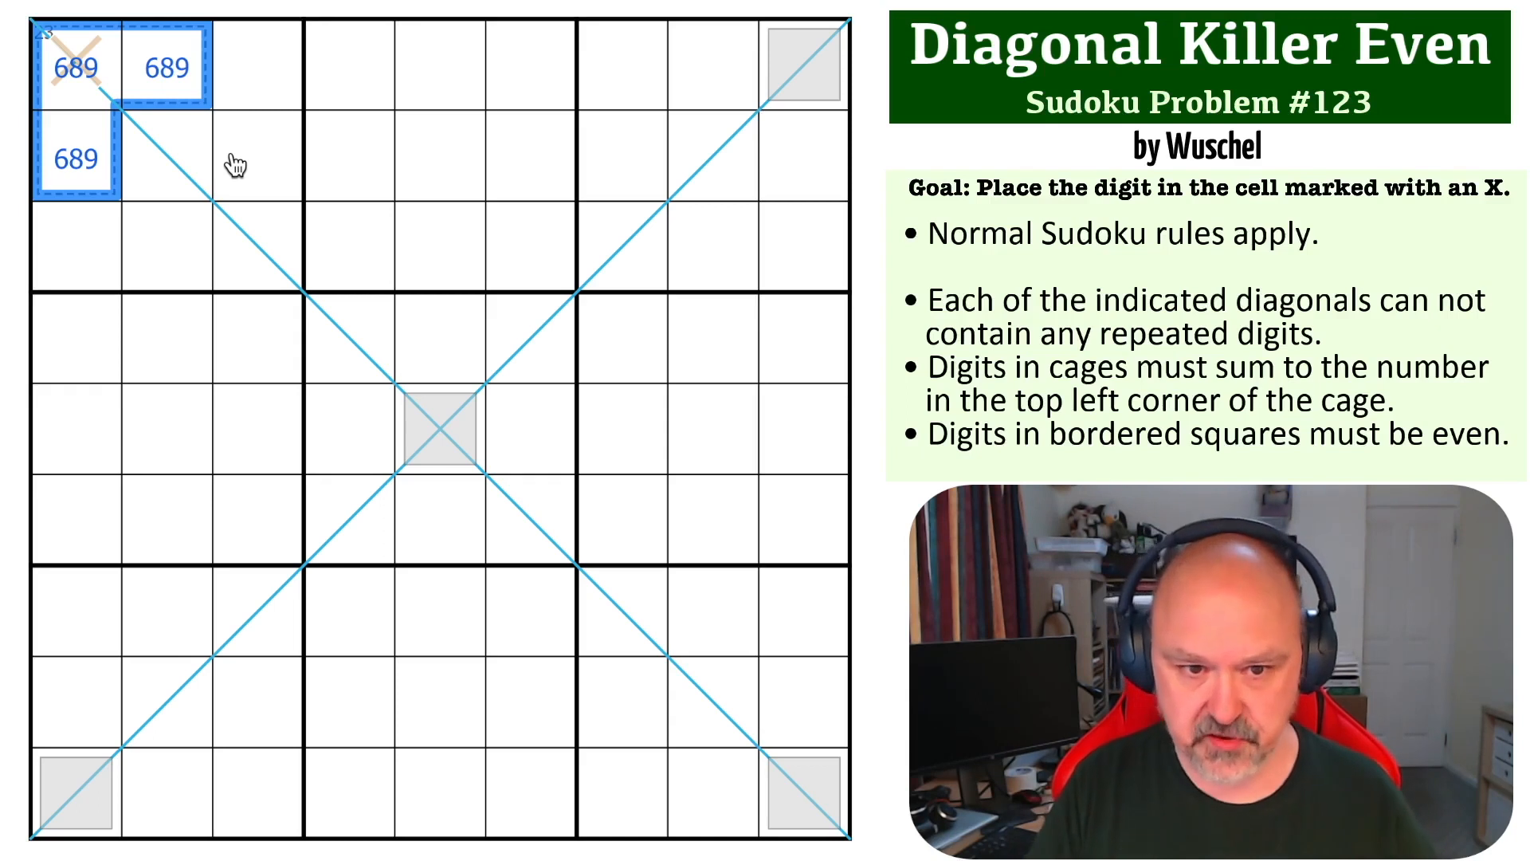
mouse_move(212, 589)
type("2468")
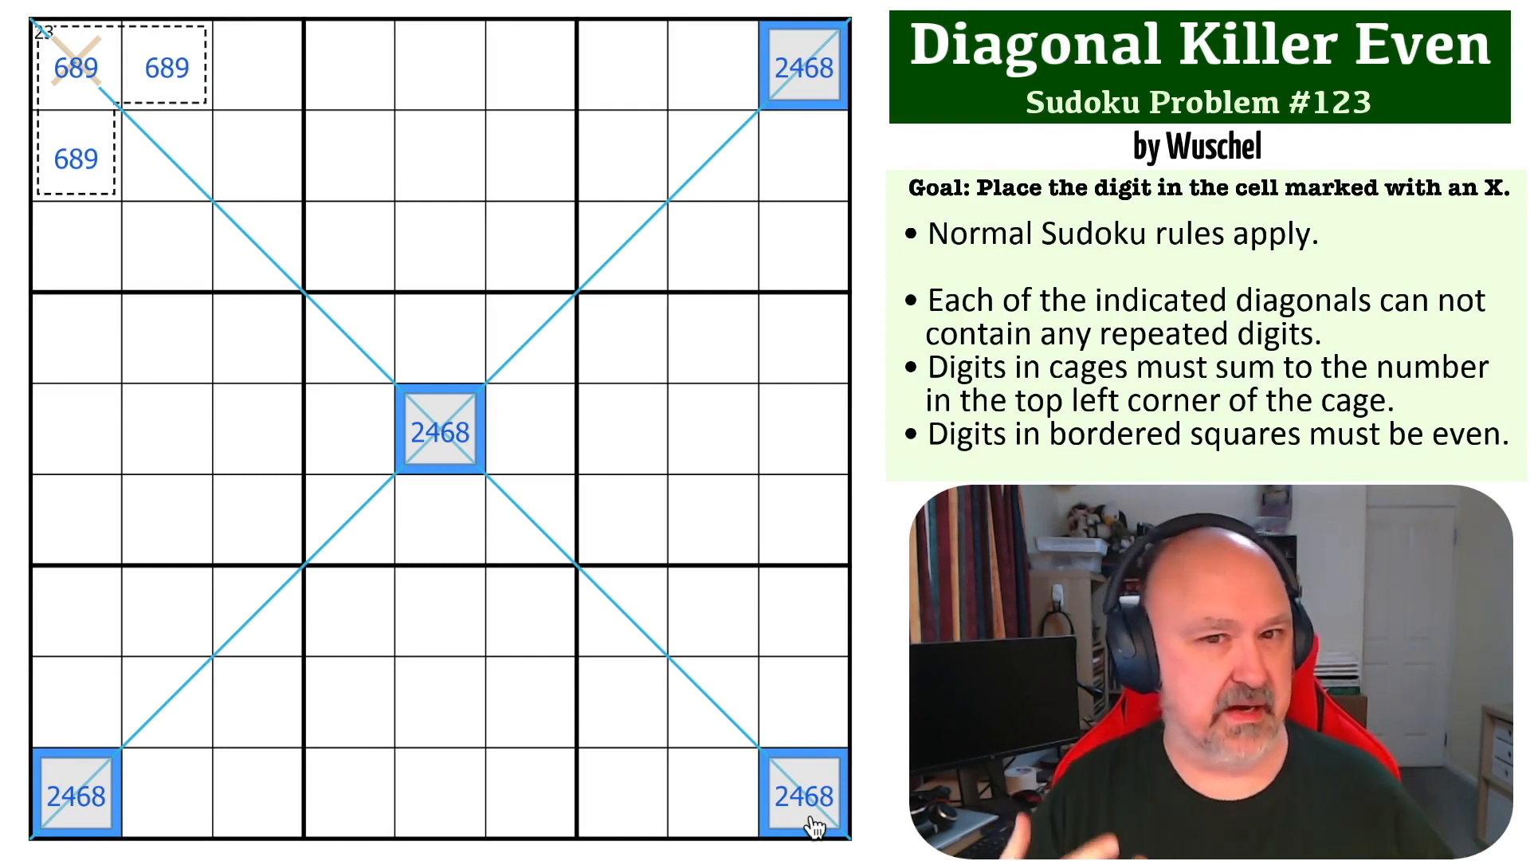
mouse_move(476, 791)
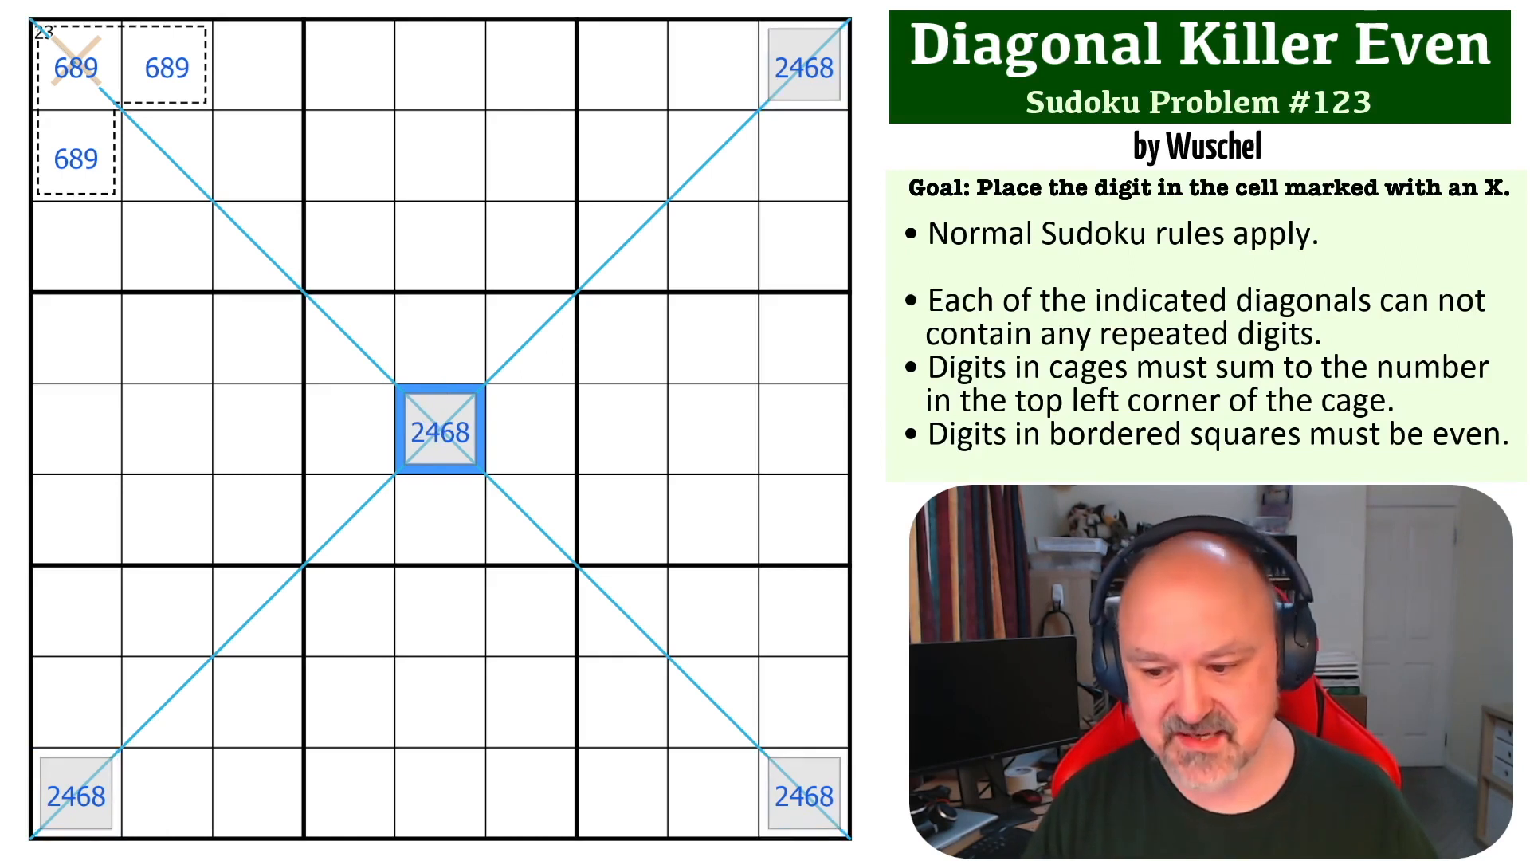
Highlight the central even cell yellow and the top-right corner cell green.
left_click(710, 430)
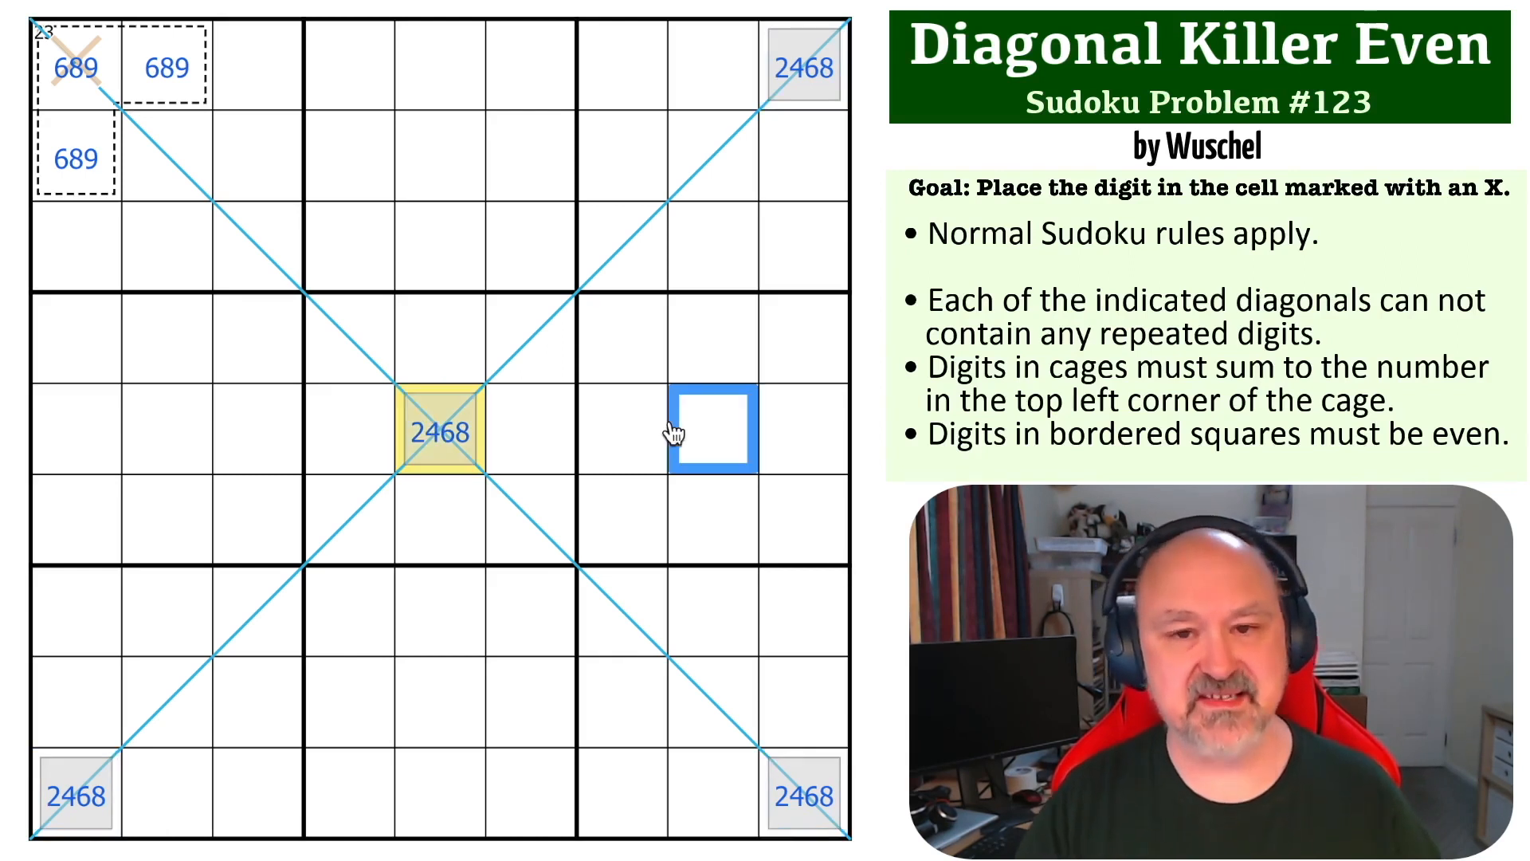
left_click(438, 431)
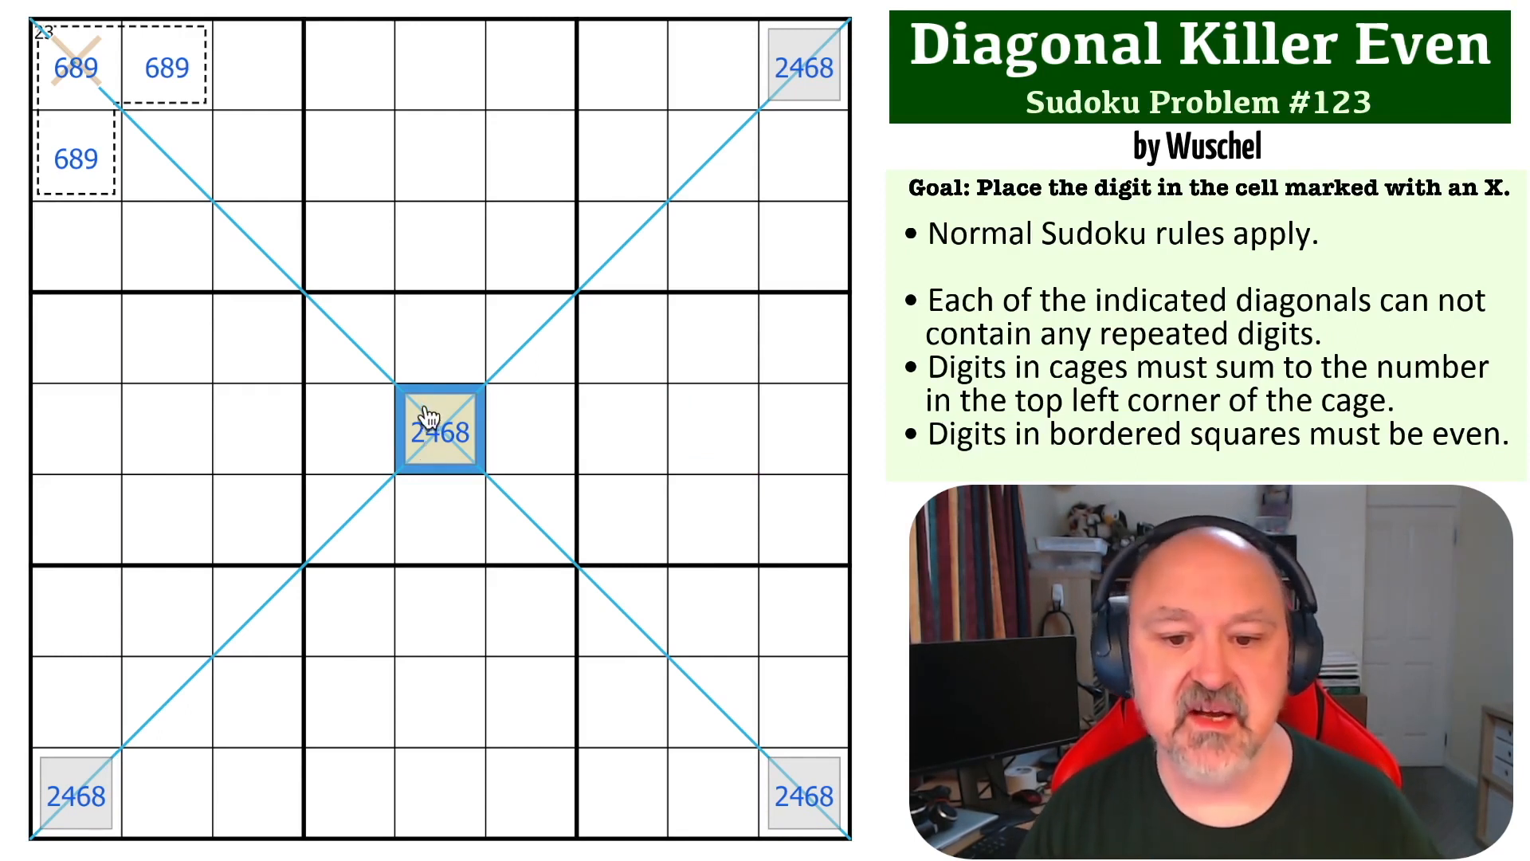
mouse_move(814, 74)
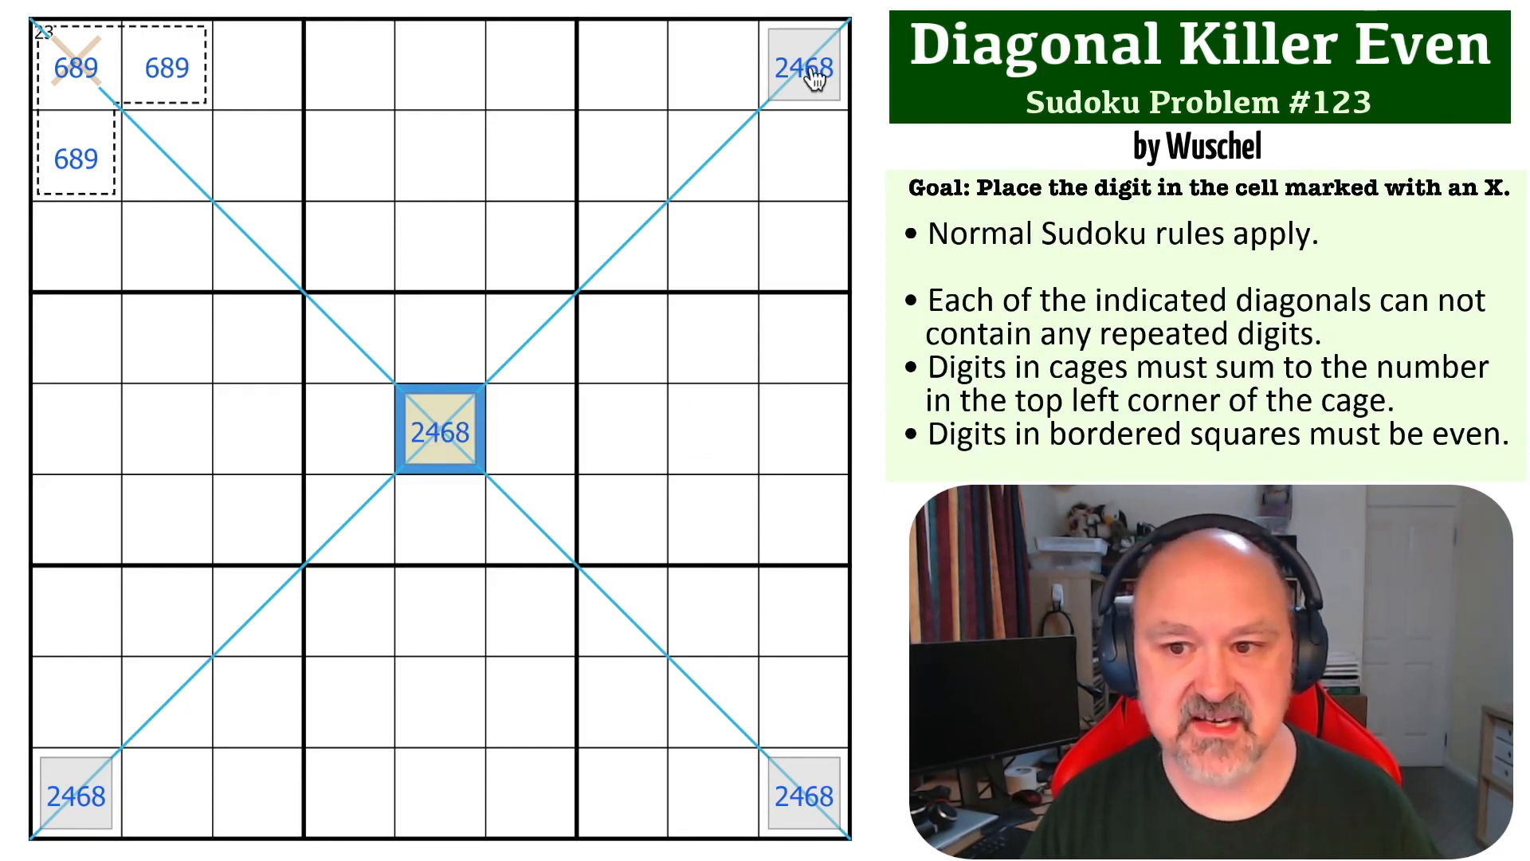
mouse_move(440, 432)
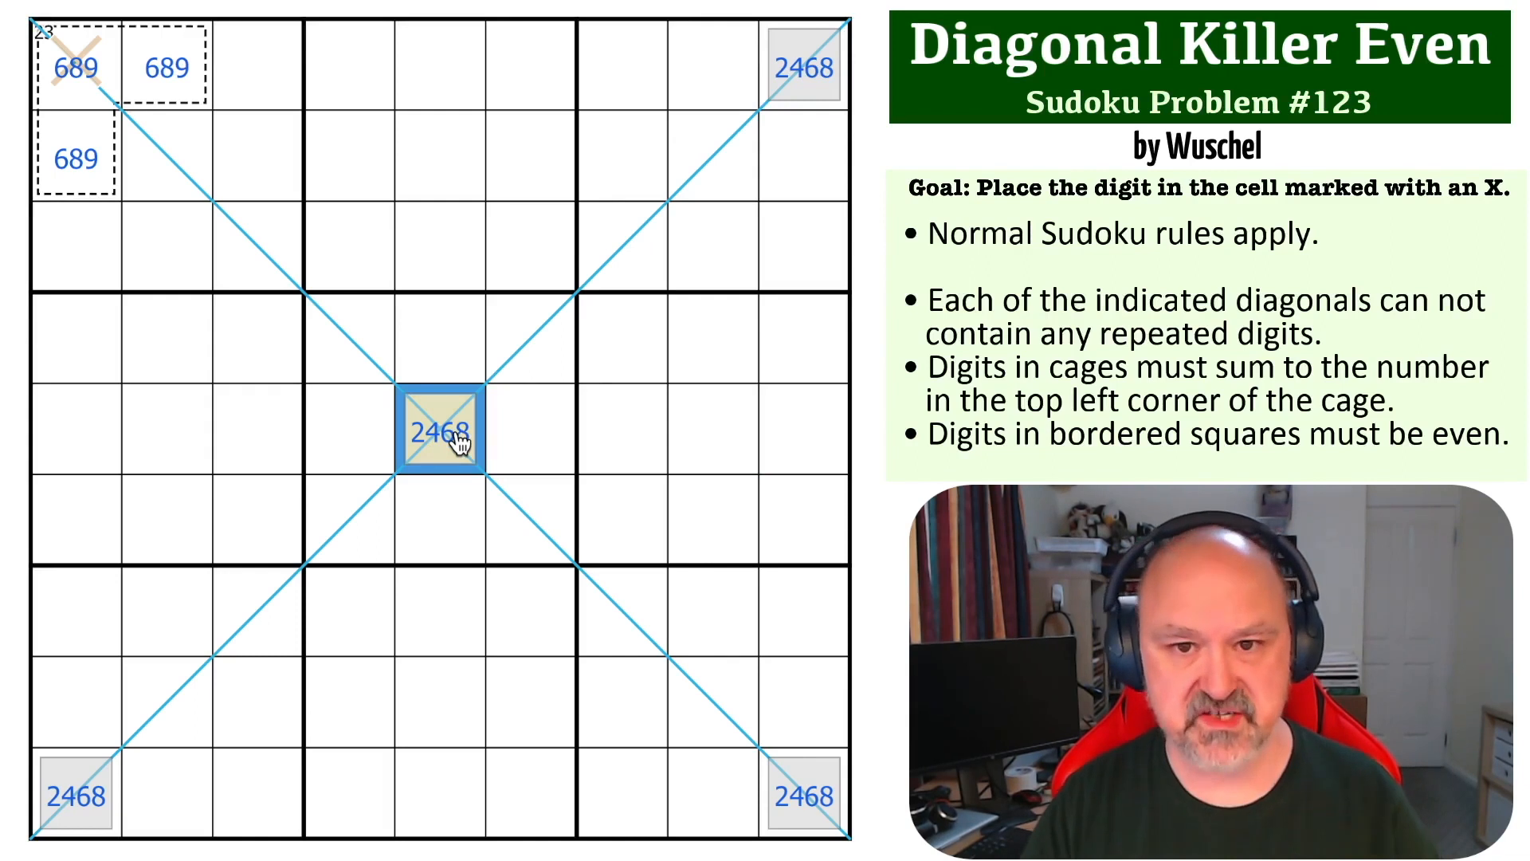
mouse_move(625, 194)
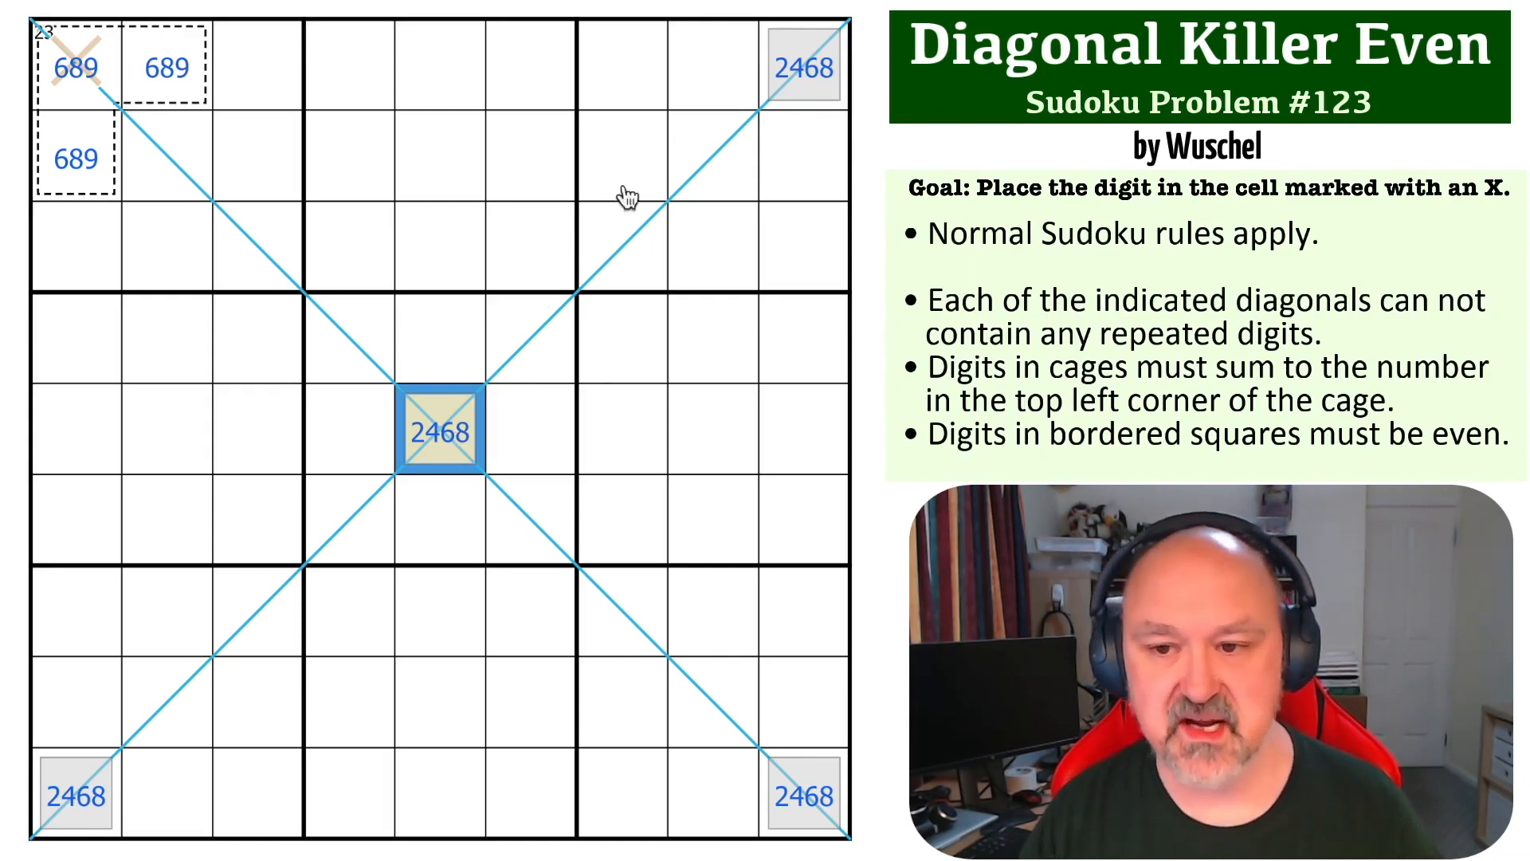
mouse_move(482, 403)
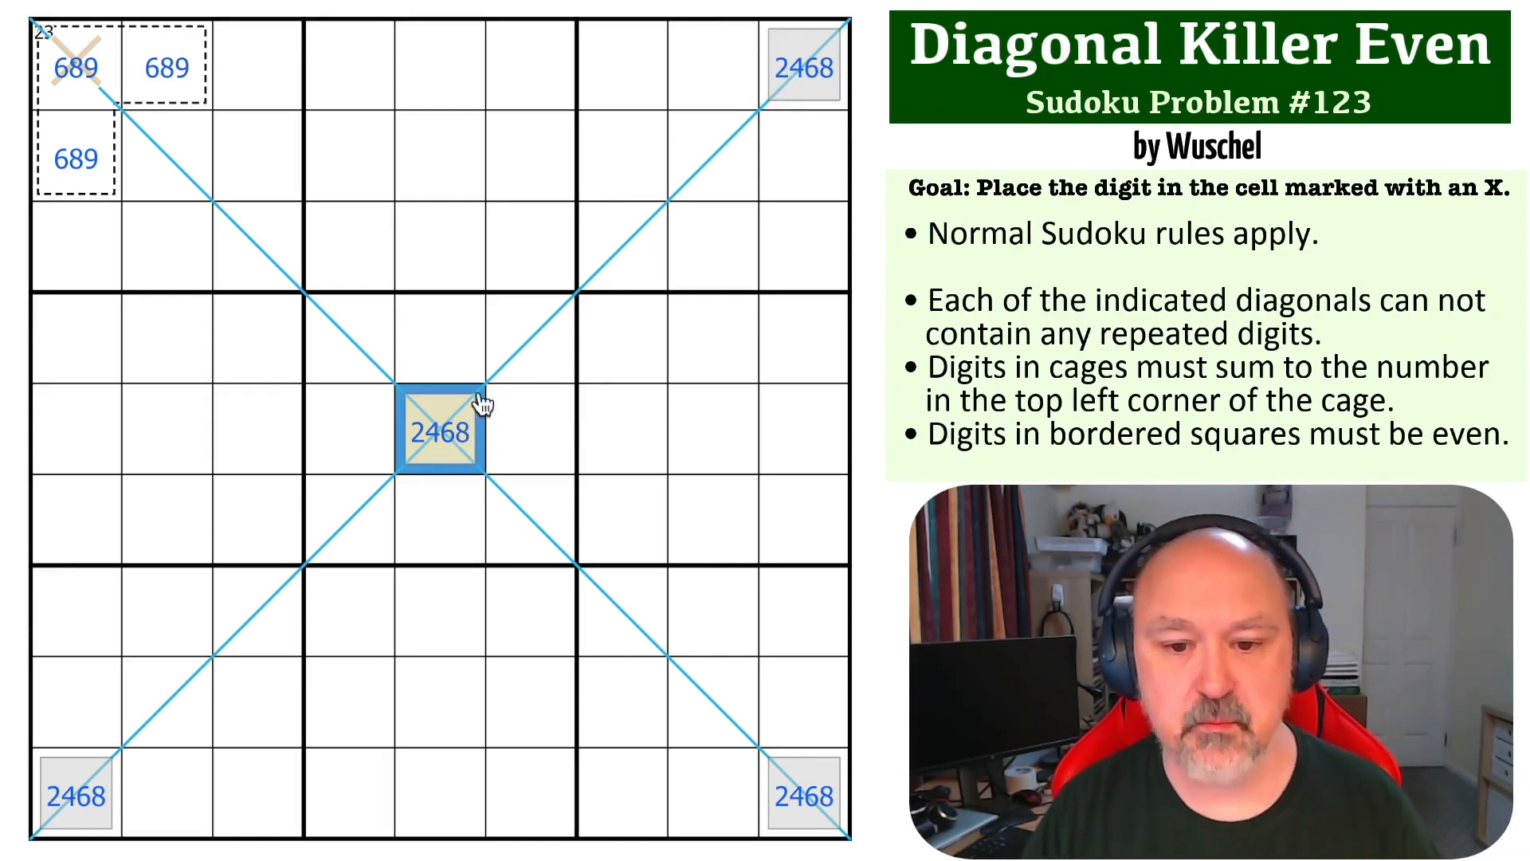
left_click(802, 67)
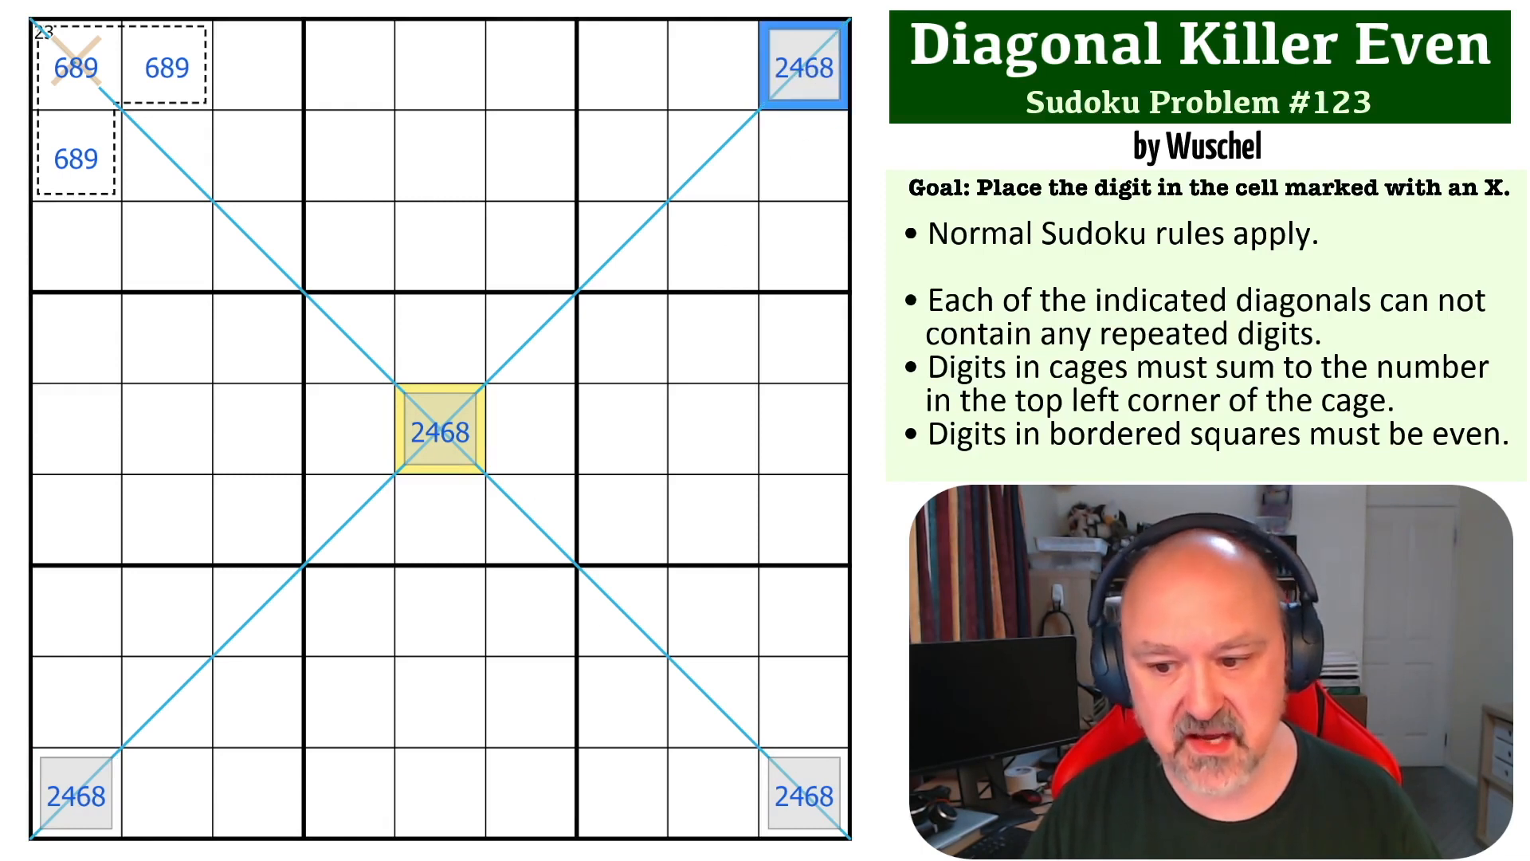
left_click(440, 428)
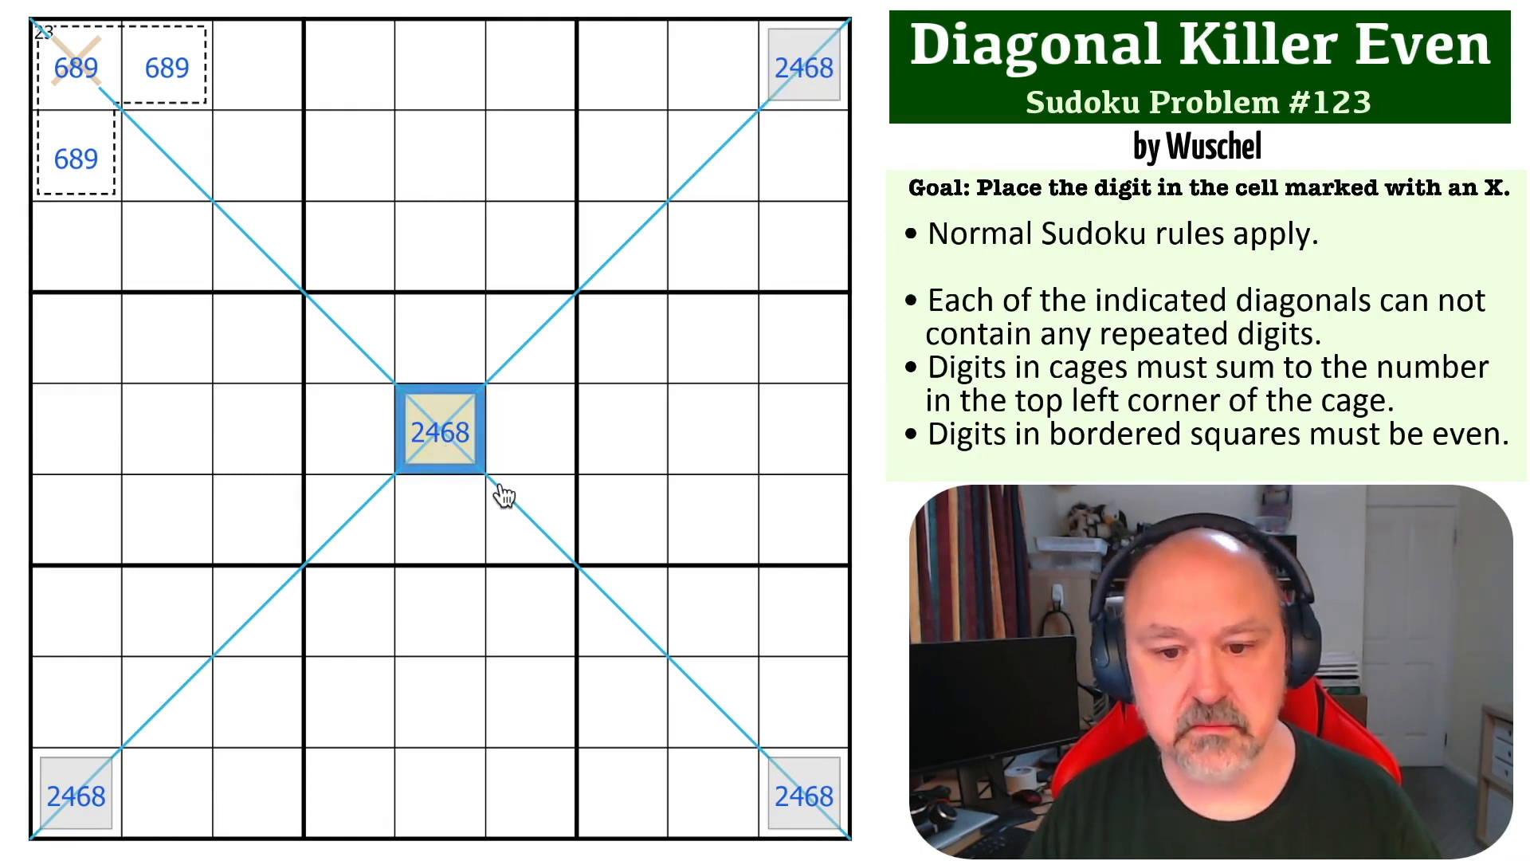
left_click(802, 67)
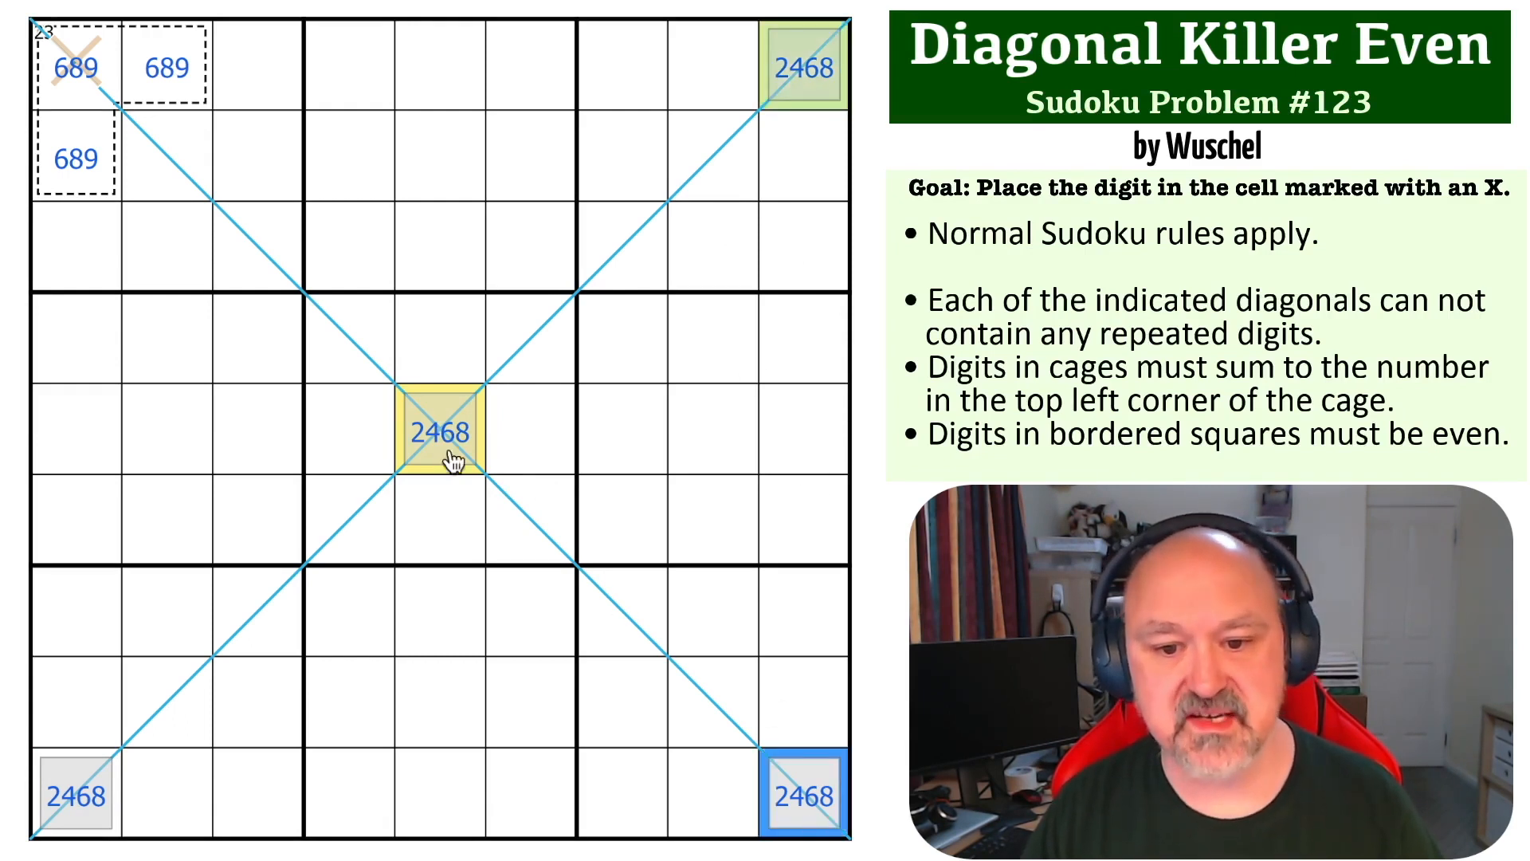
Highlight the bottom-right corner cell pink and the bottom-left corner cell blue.
left_click(802, 67)
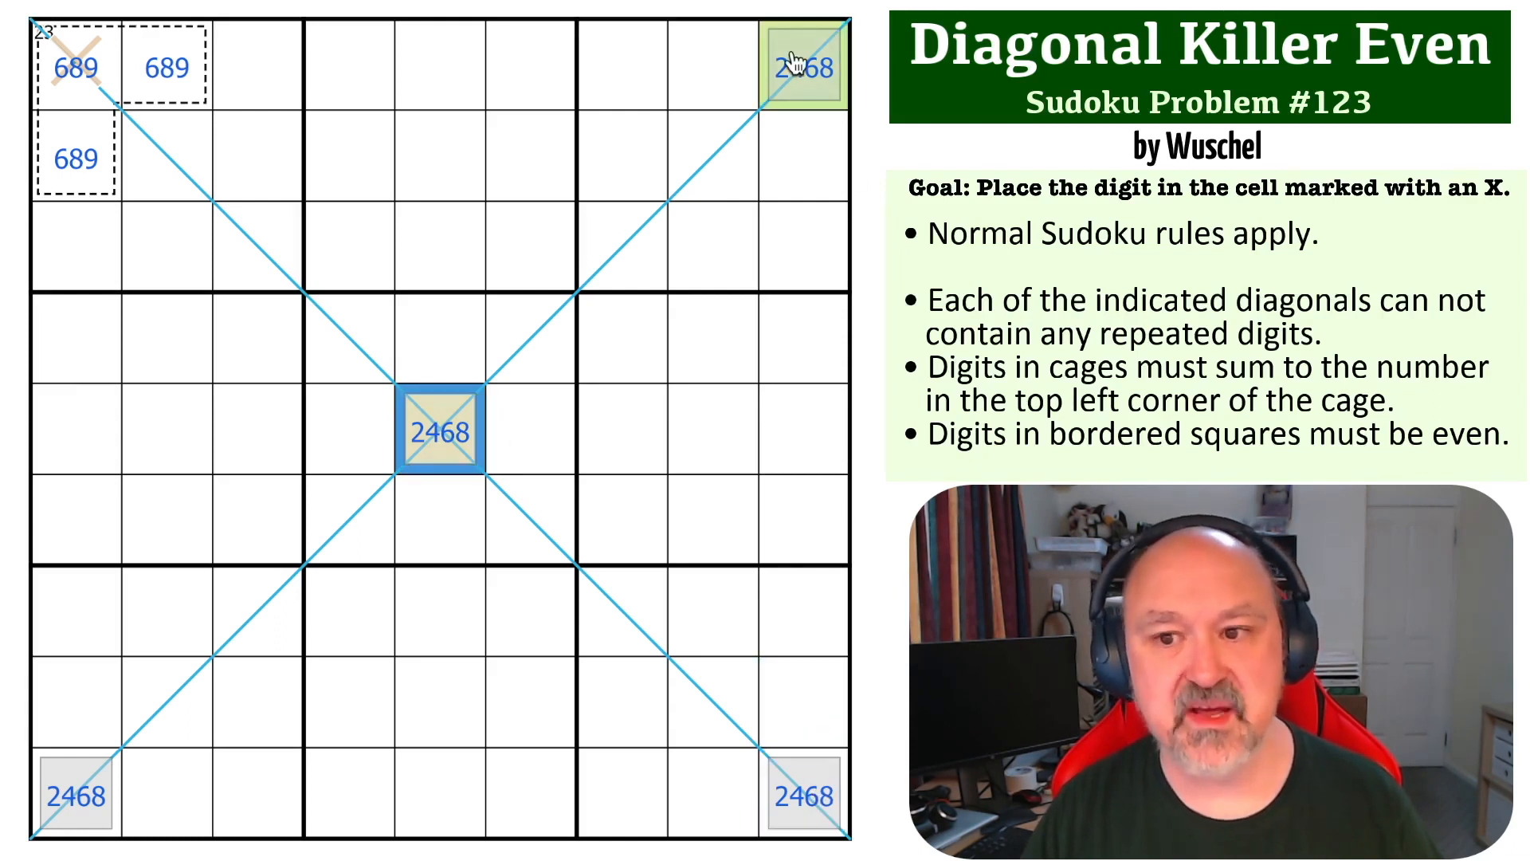
left_click(802, 793)
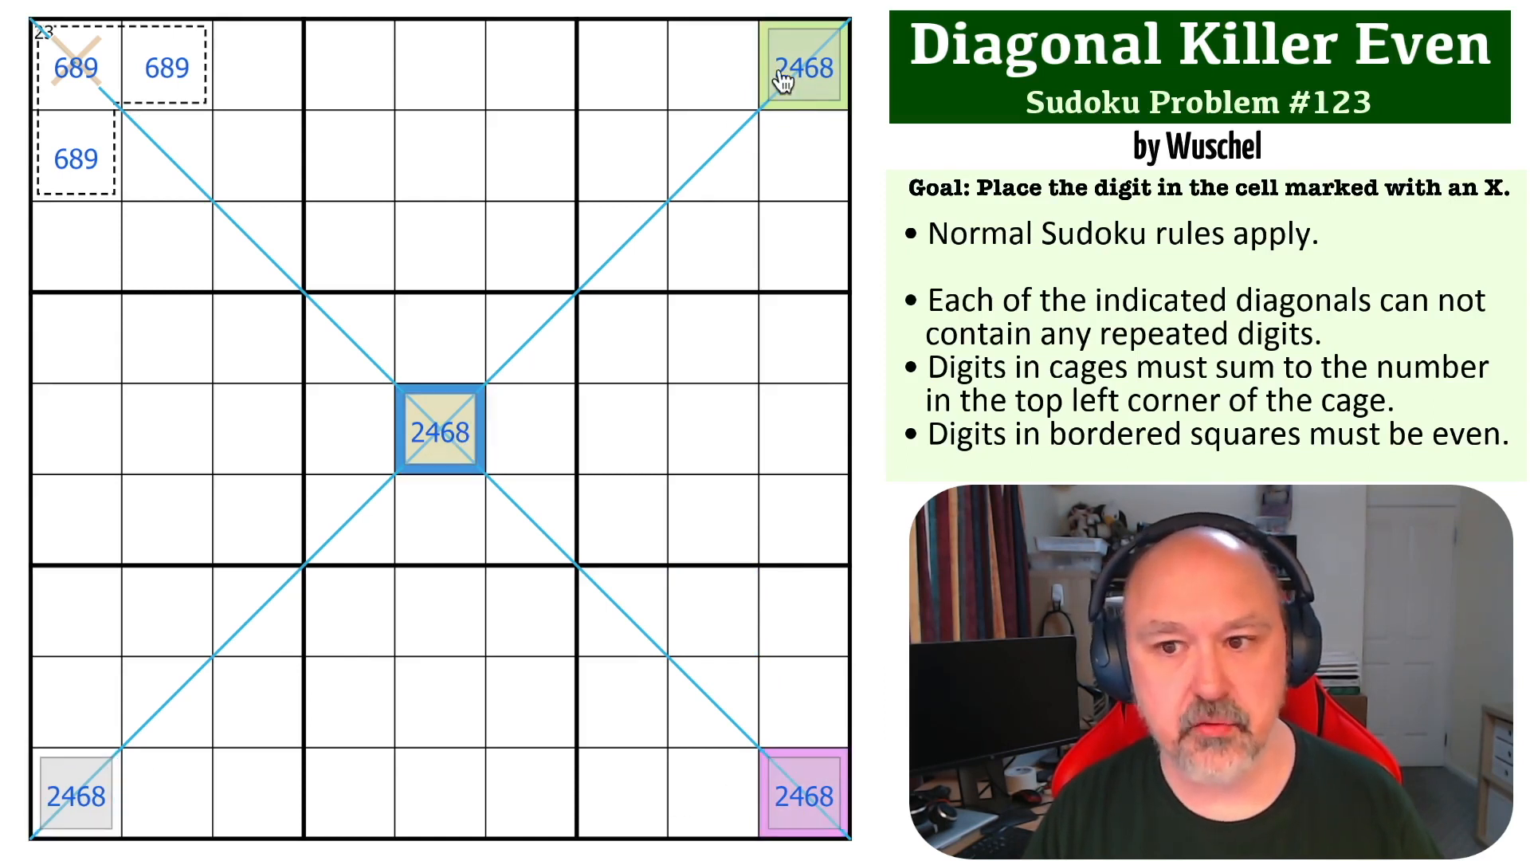
left_click(76, 795)
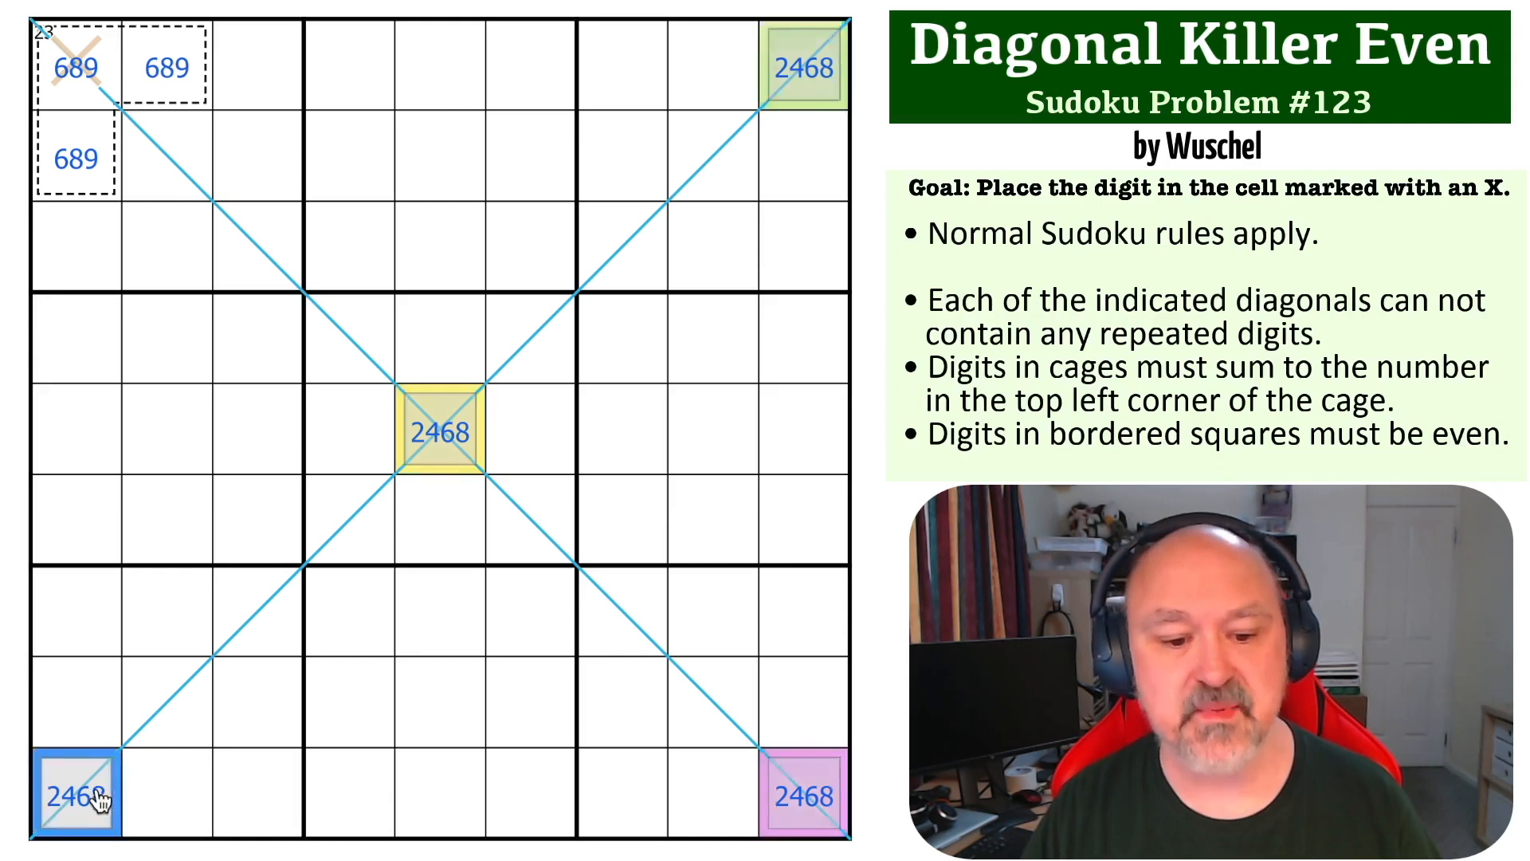
left_click(623, 520)
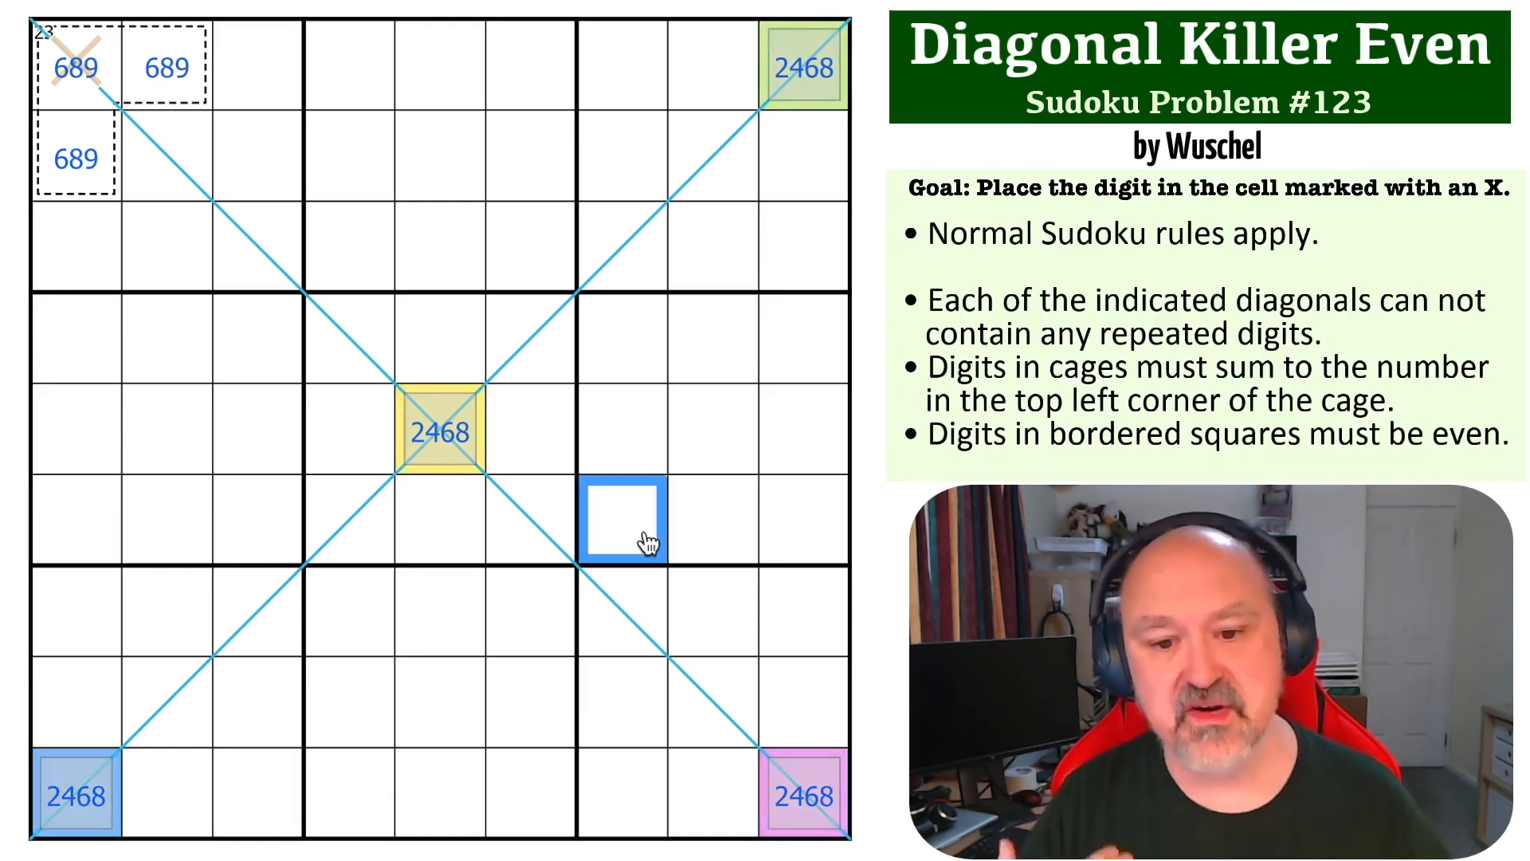
mouse_move(389, 212)
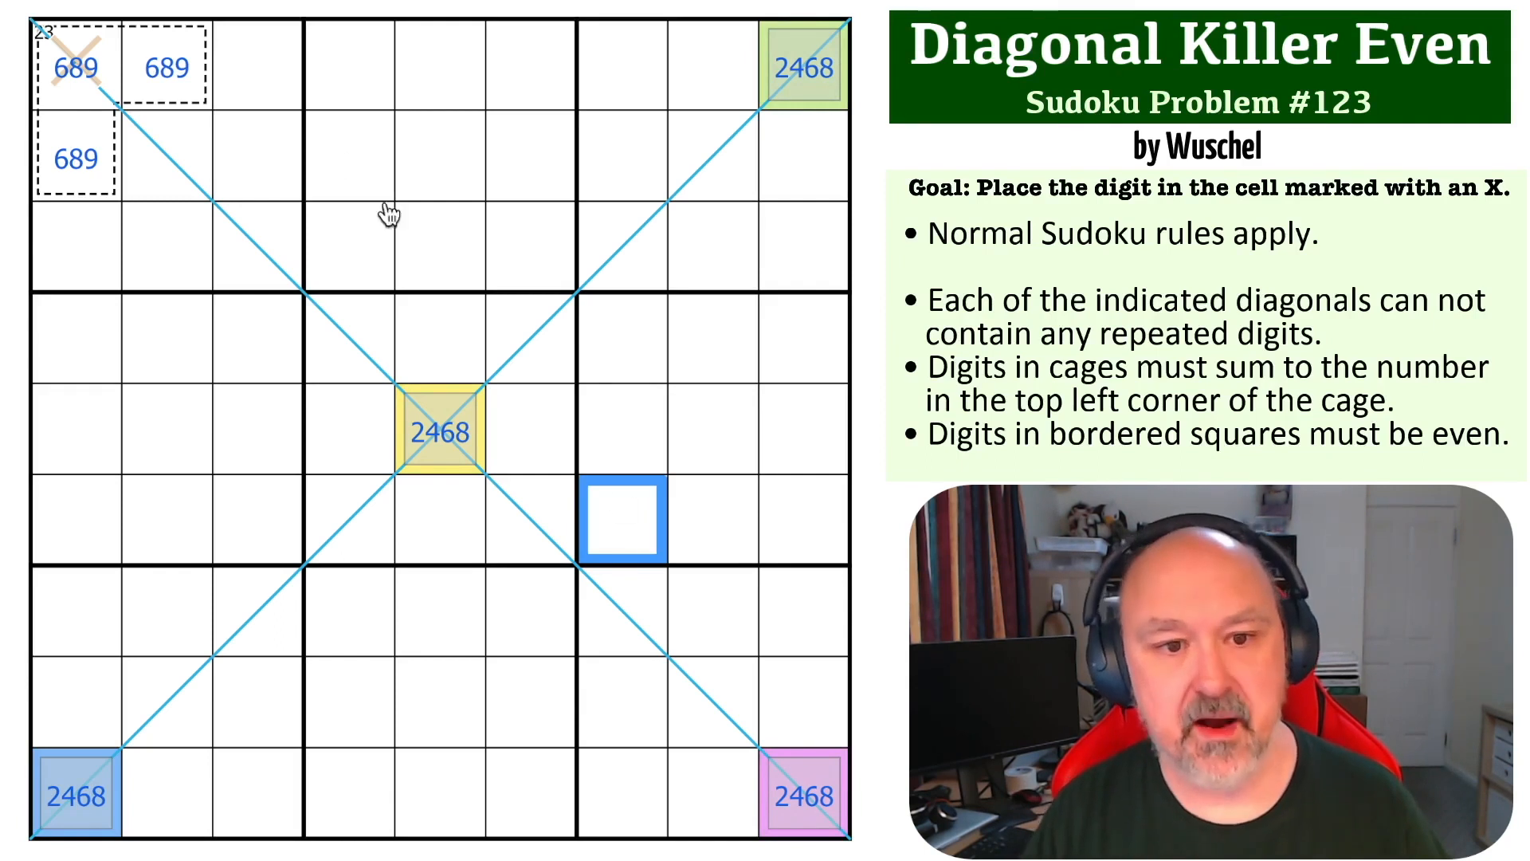
Enter 9 in the top-left X cell, solving the puzzle in 4:52, and dismiss the Congrats popup.
left_click(75, 67)
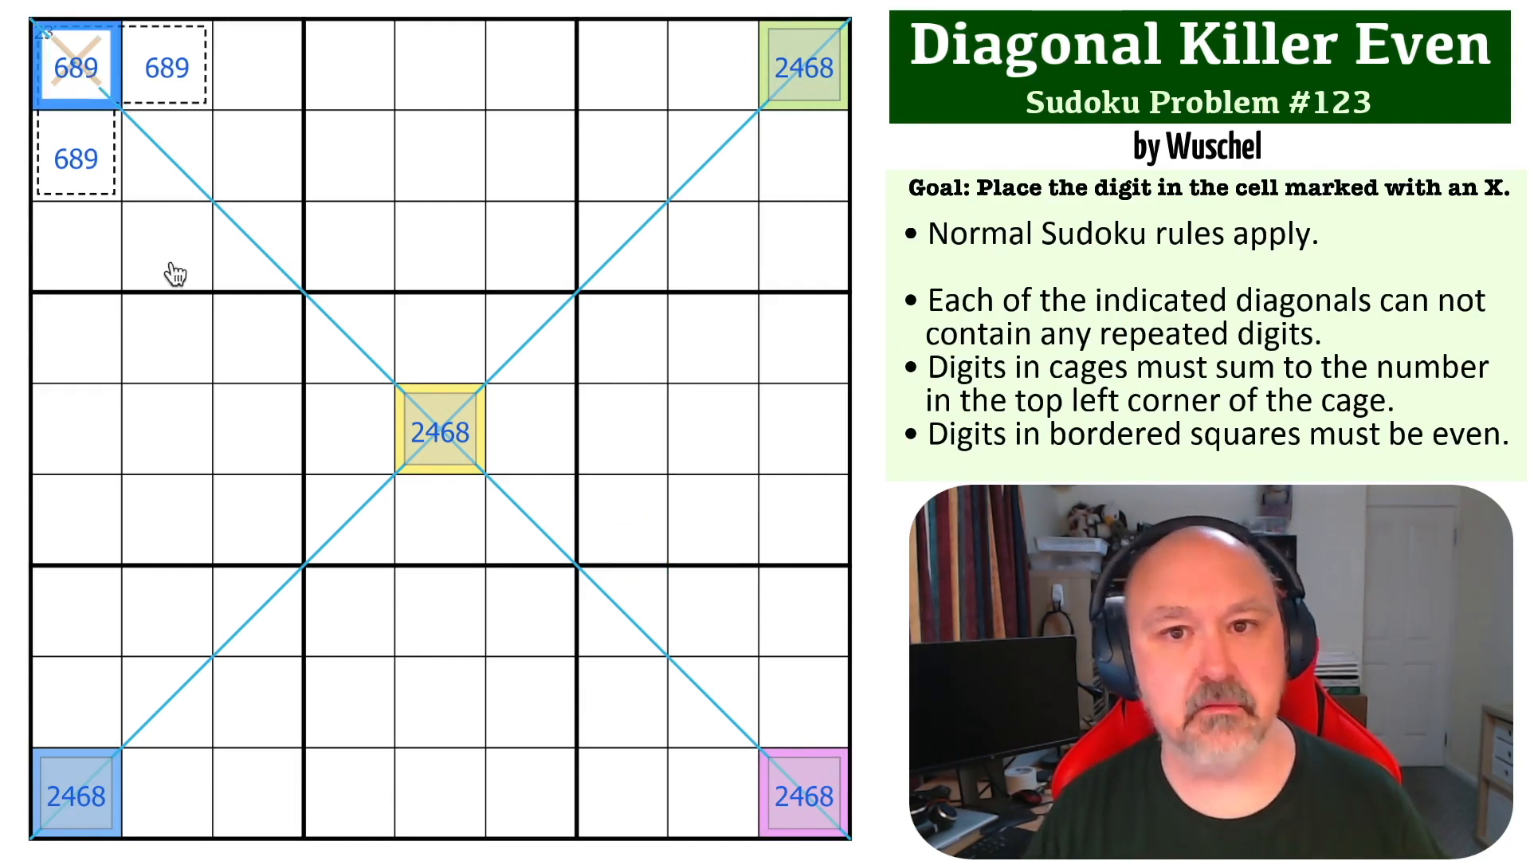
left_click(802, 65)
type("23")
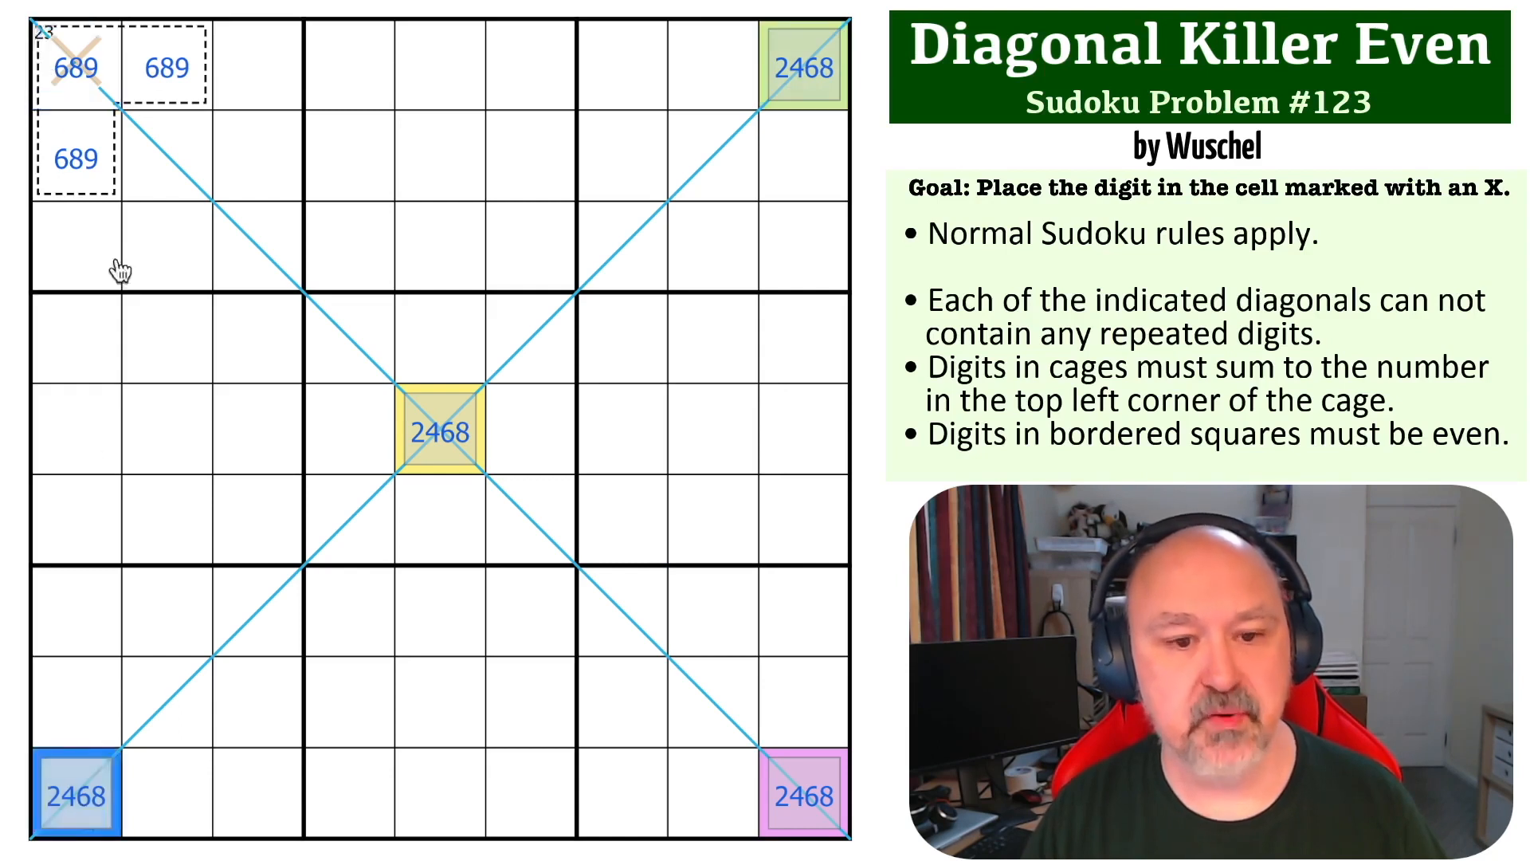
left_click(802, 795)
type("9")
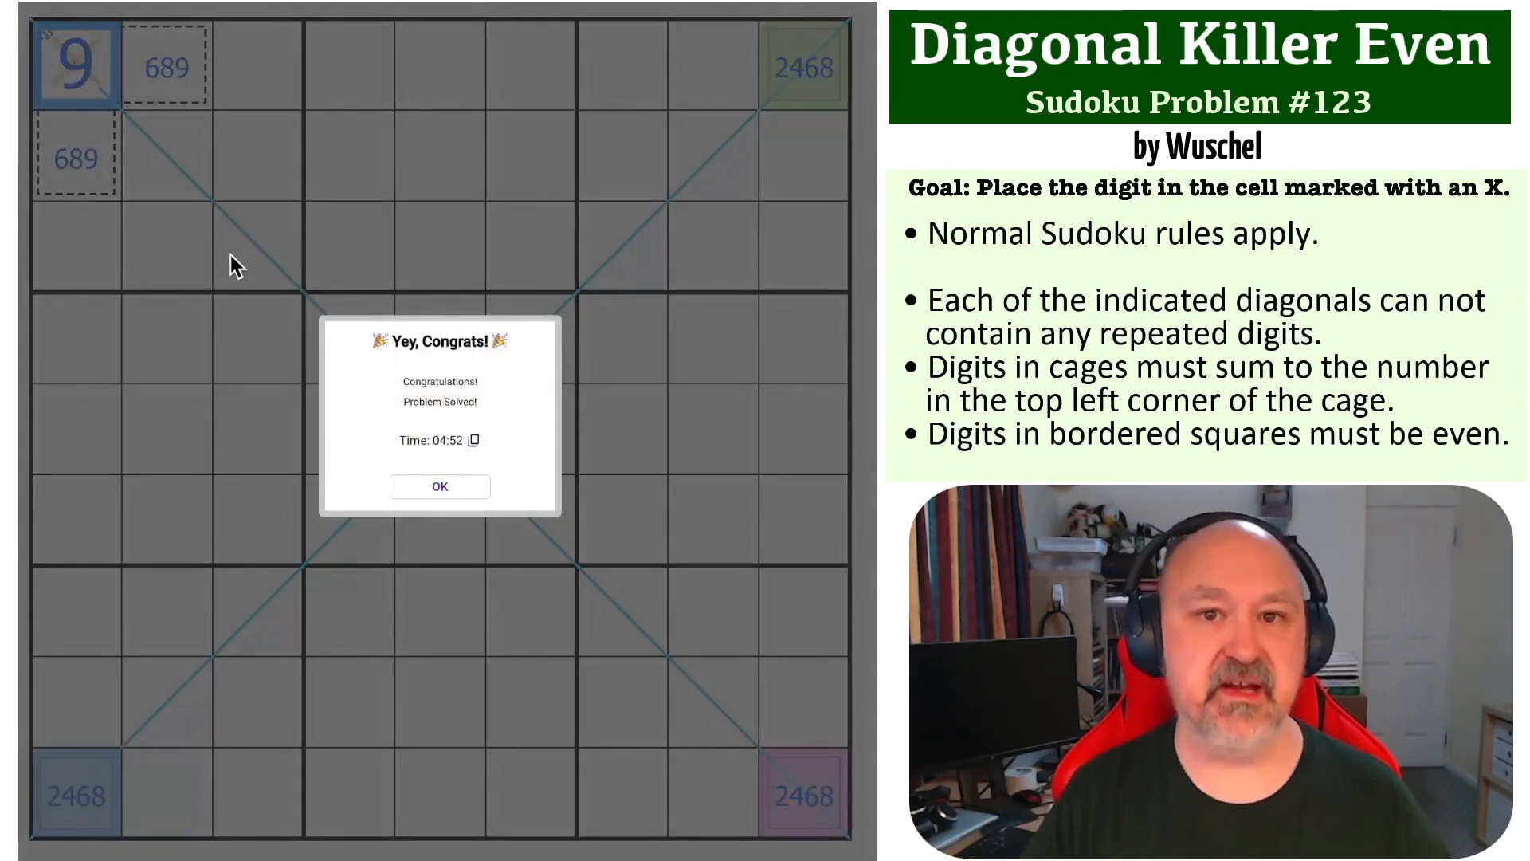
left_click(440, 486)
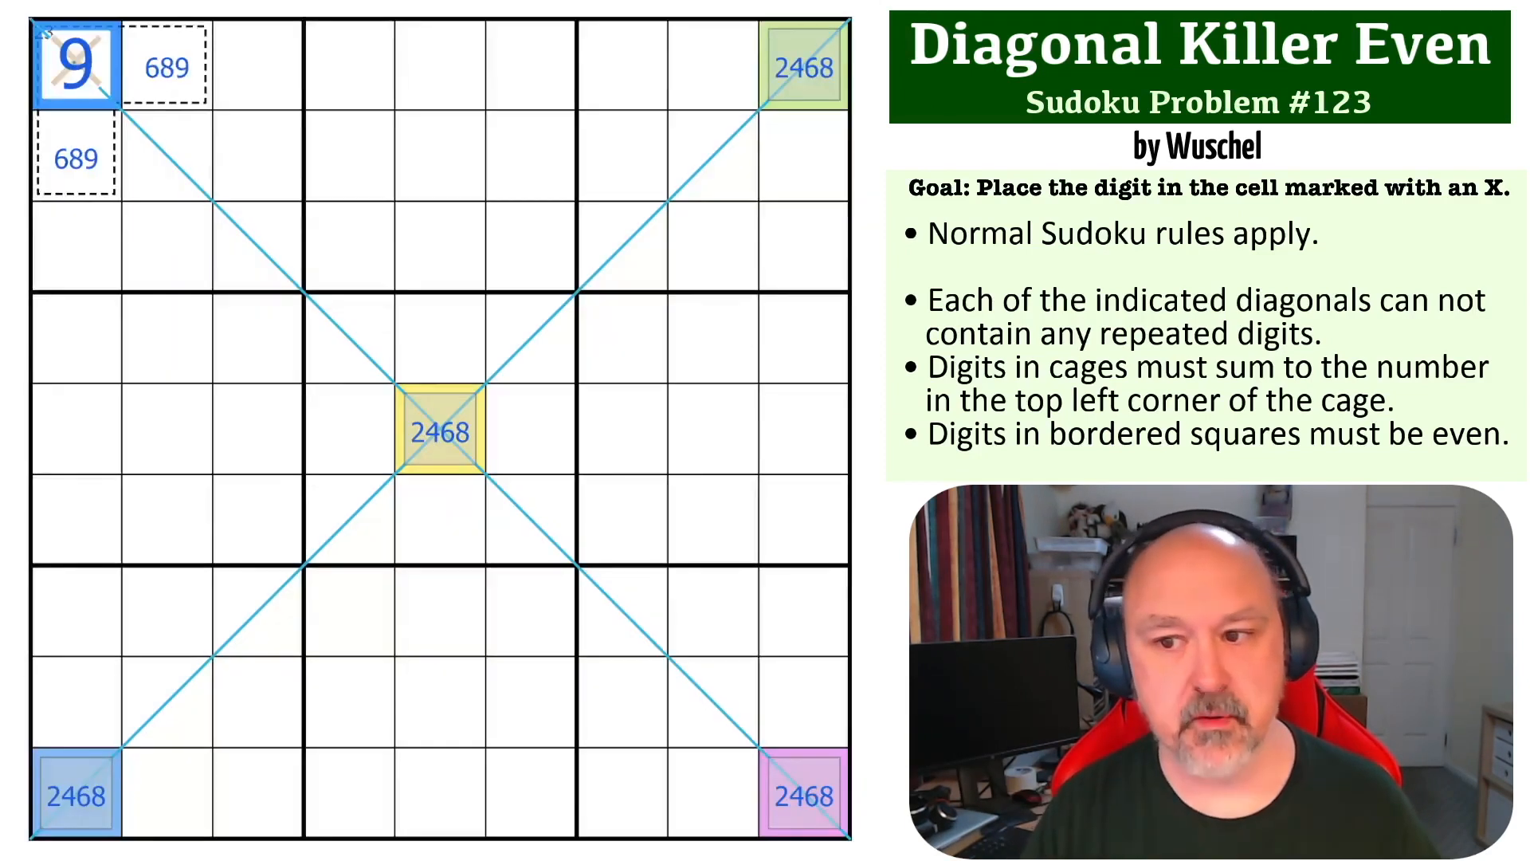